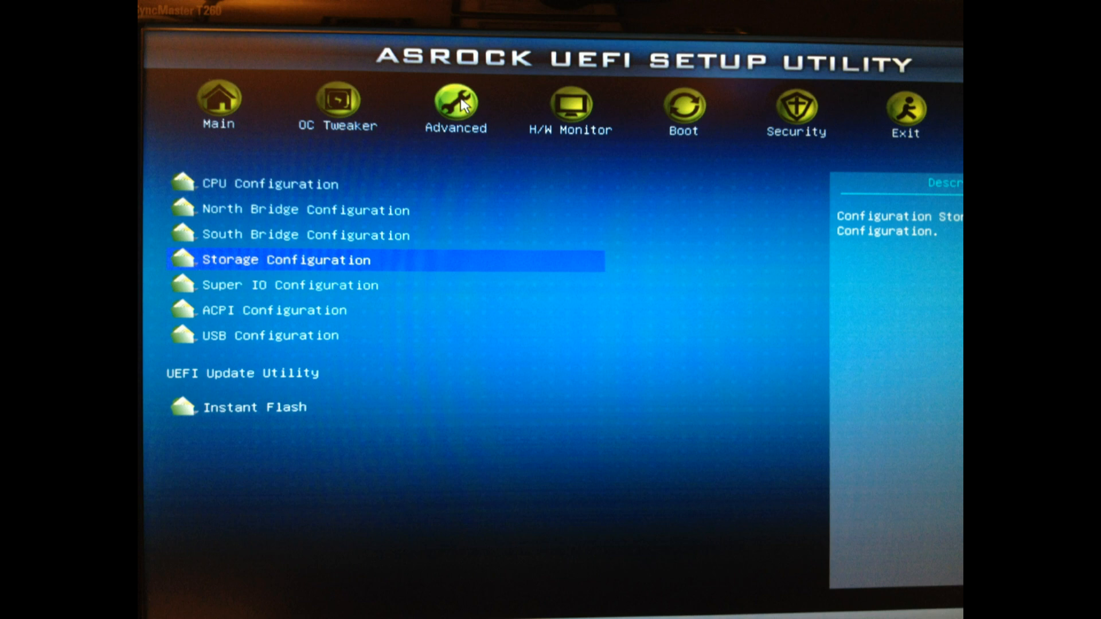
Go to the Storage Configuration page under the Advanced tab.
click(284, 261)
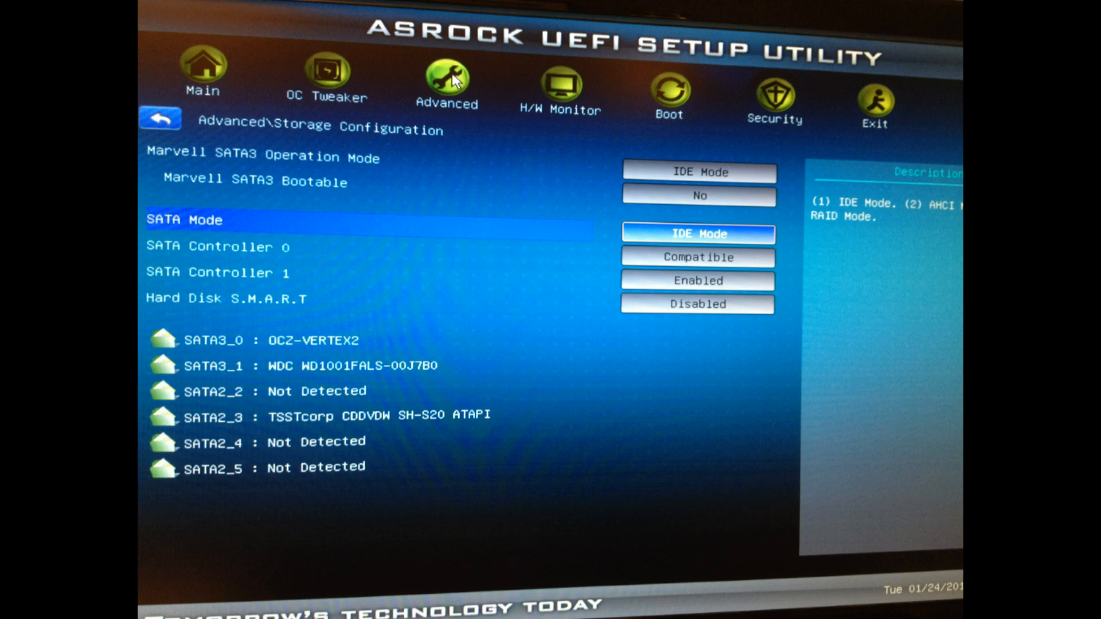
Set SATA Mode to AHCI Mode, then move to the Exit page.
click(698, 234)
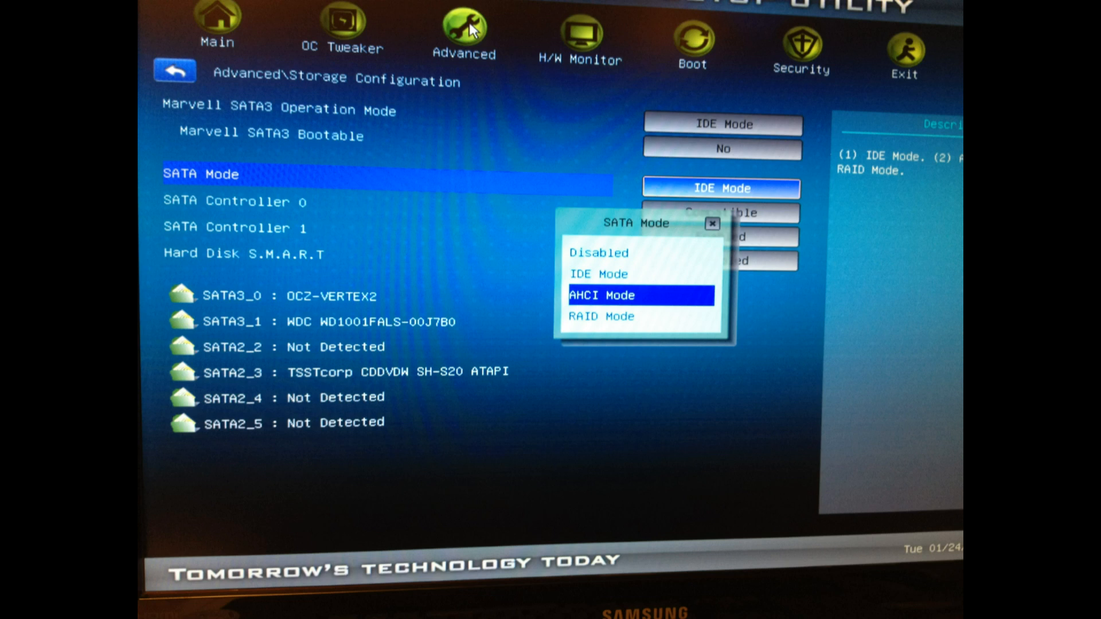
click(638, 294)
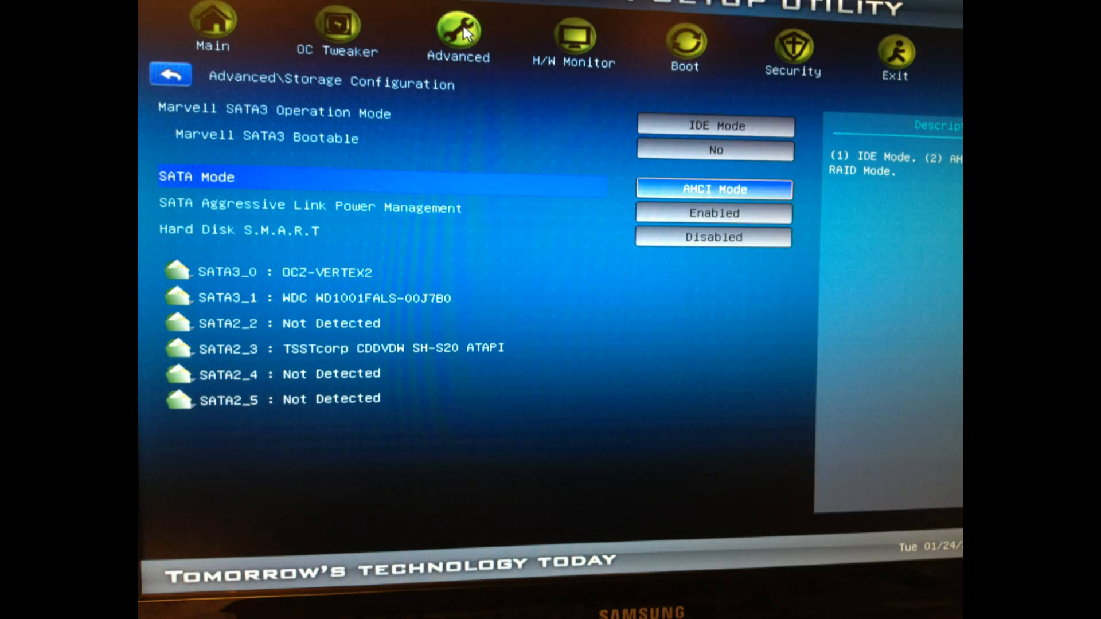
click(893, 49)
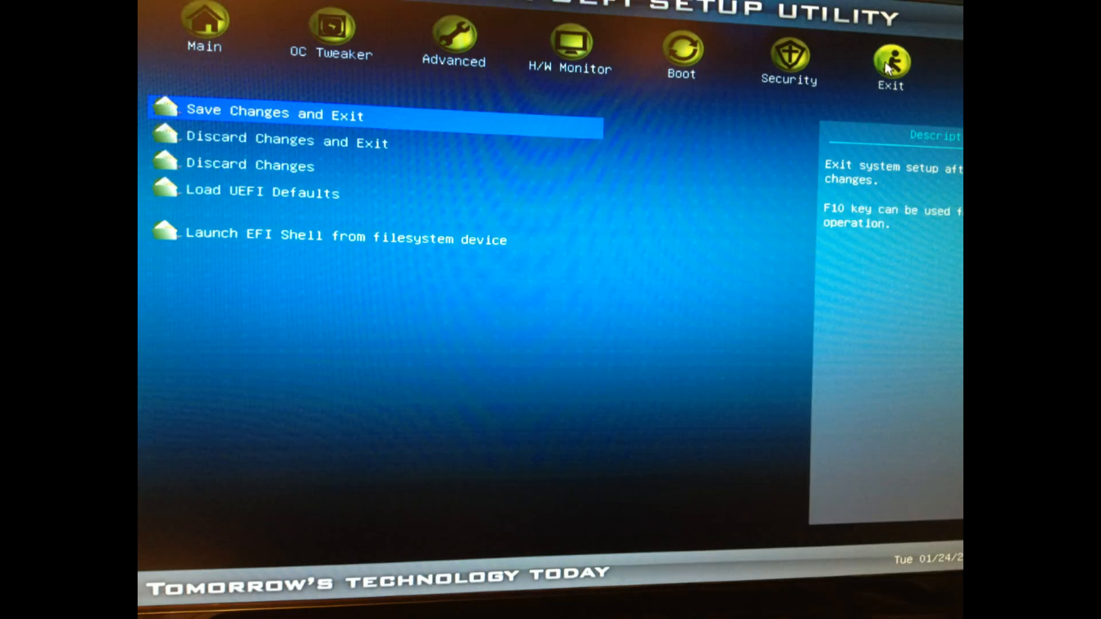